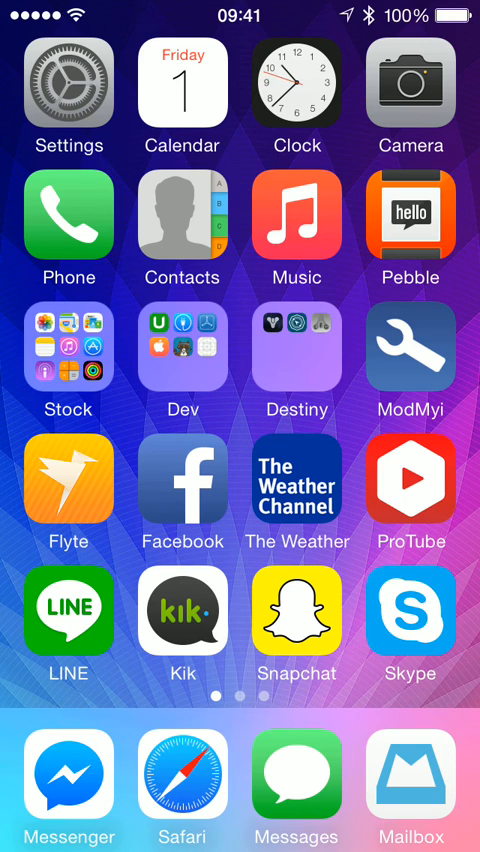
- Open Music, visit Radio briefly, then return to the My Music library
click(69, 95)
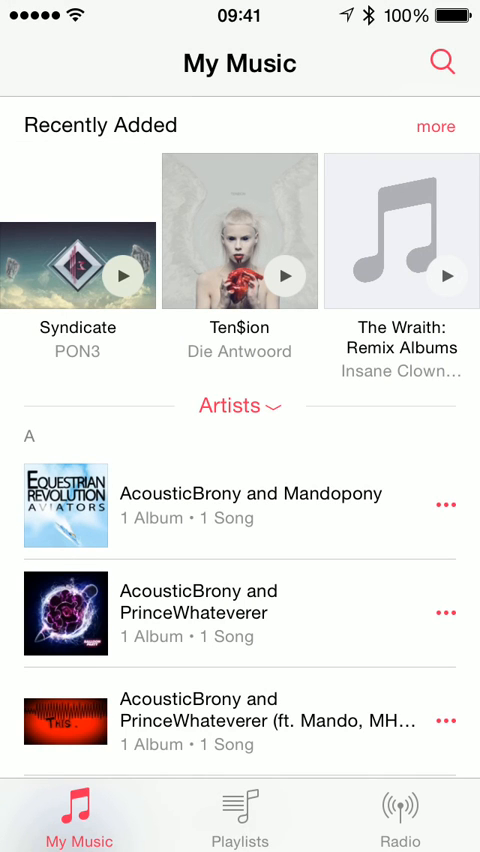
click(400, 813)
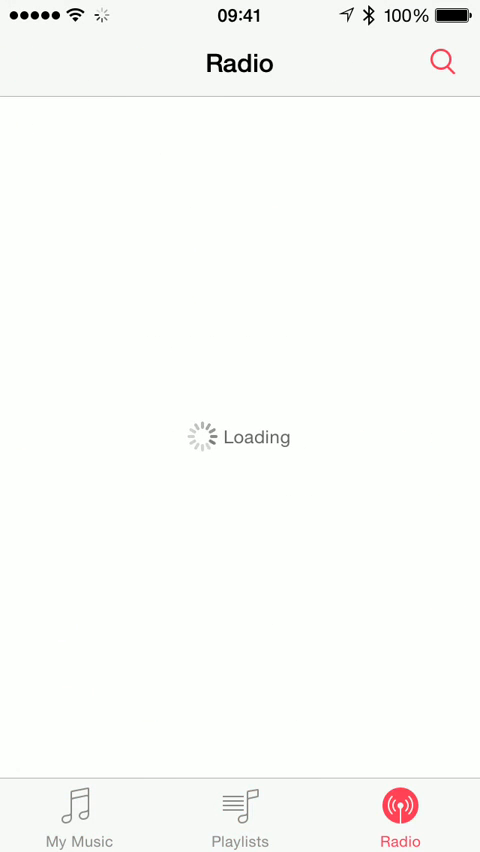
click(78, 812)
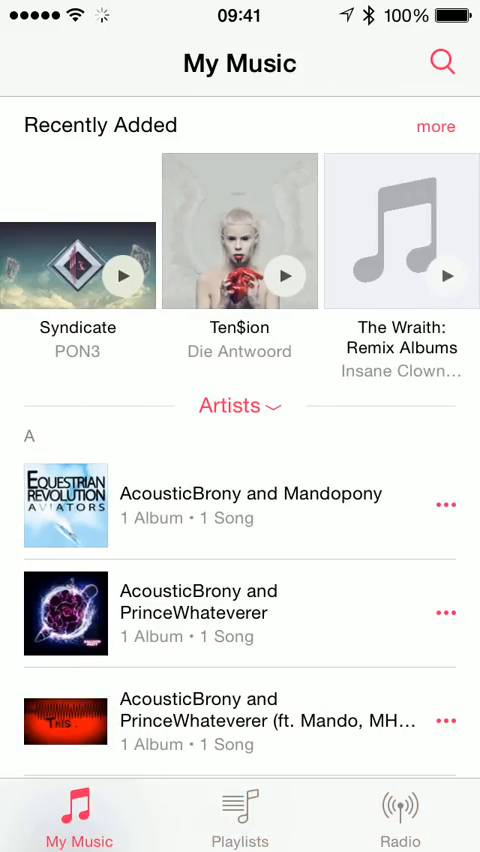
key(home)
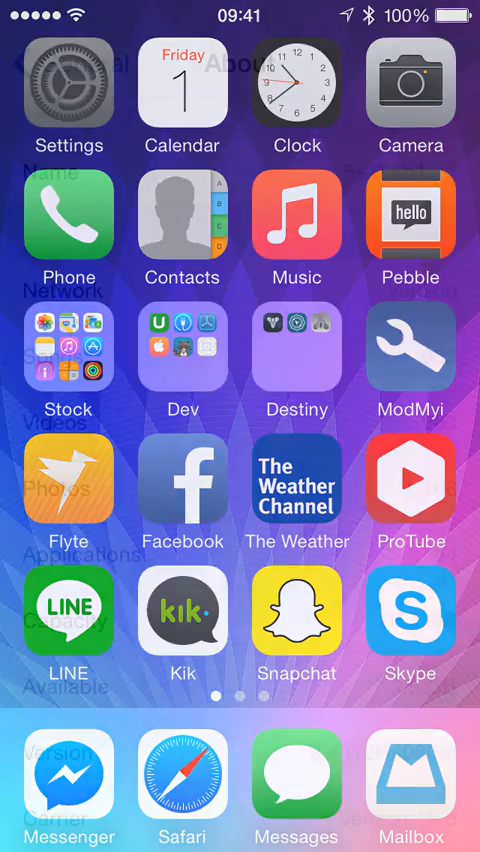
- Set Messages to the Alerts style in Settings > Notifications, then go home
click(69, 97)
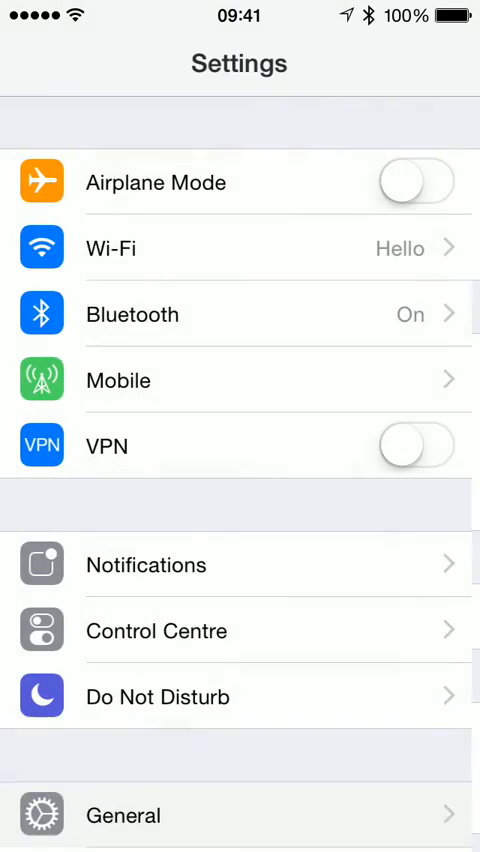
click(145, 564)
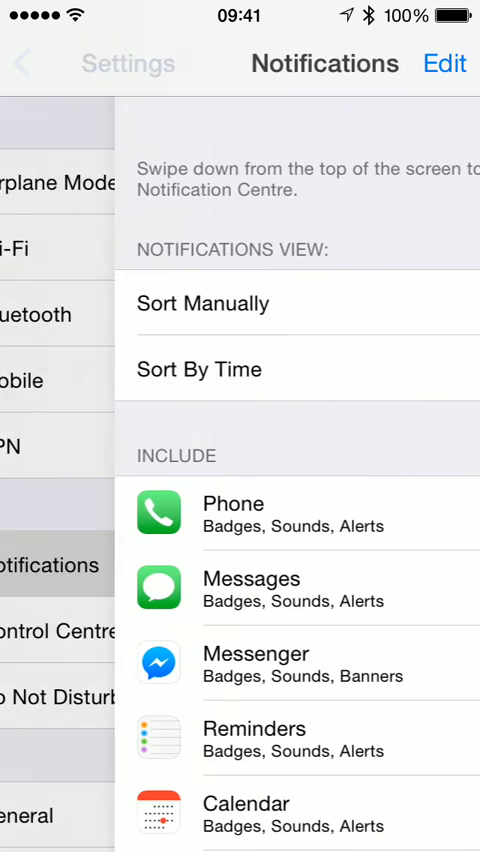
click(250, 587)
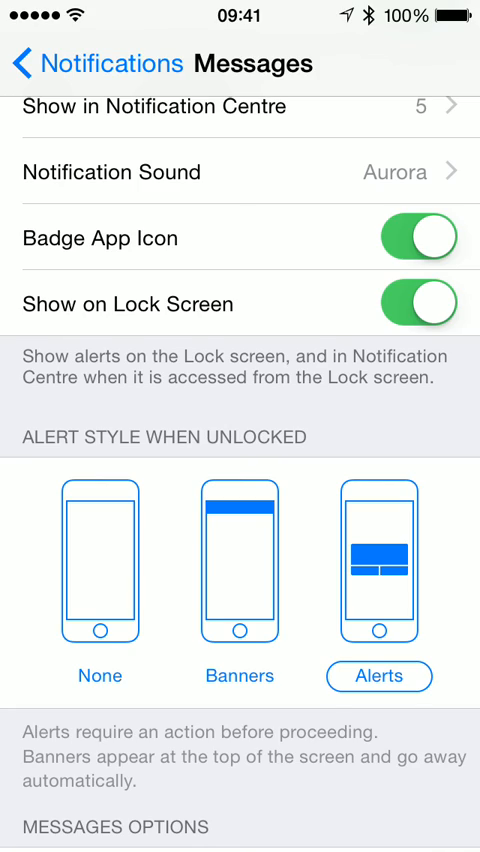
key(home)
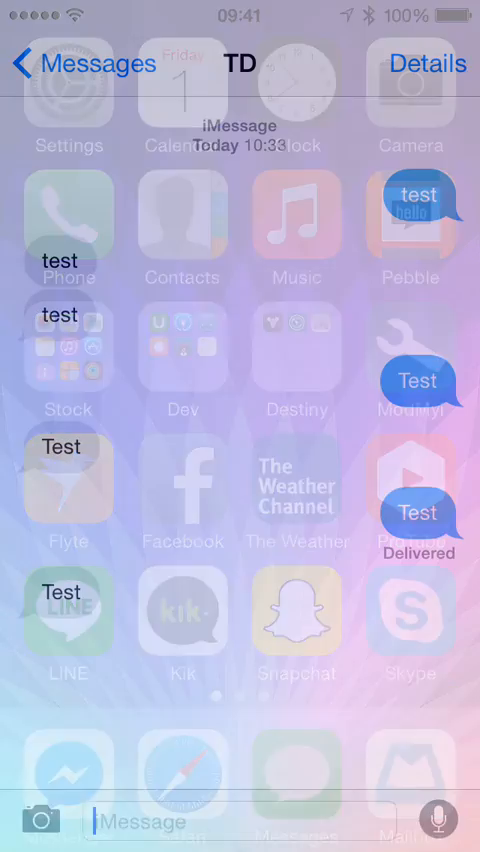
- Draft the reply 'Text' using the suggestion bar, then return to the home screen
text(Y)
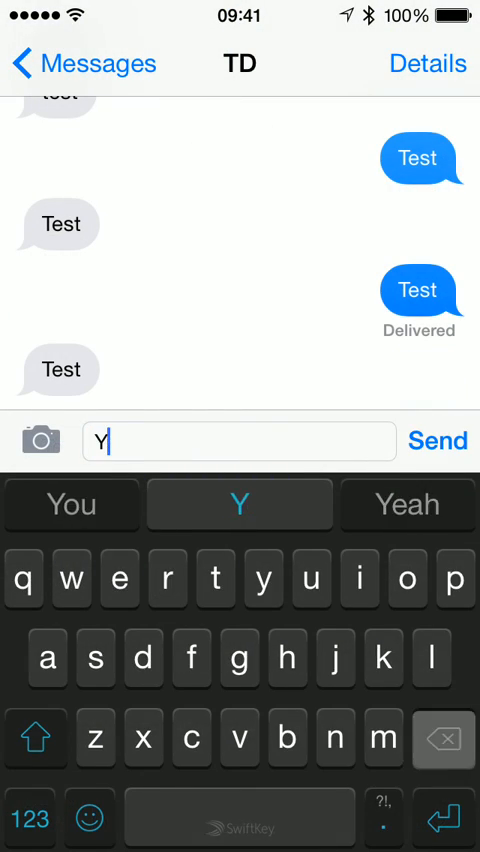
click(239, 504)
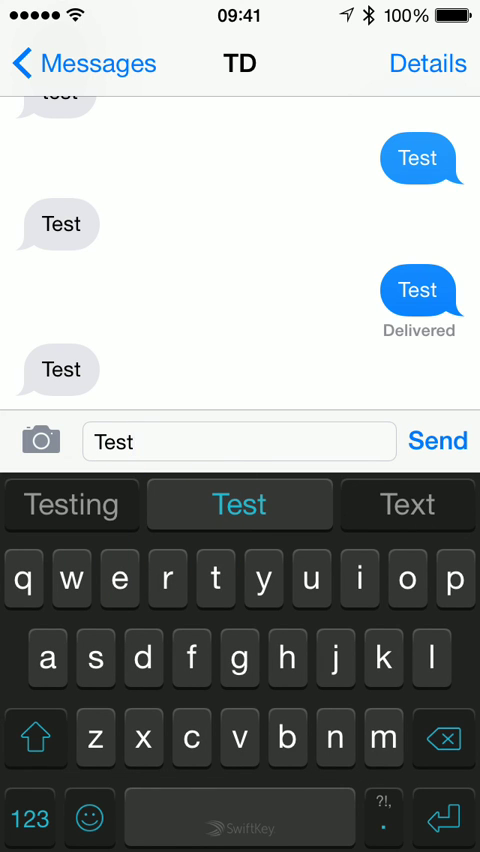
click(407, 504)
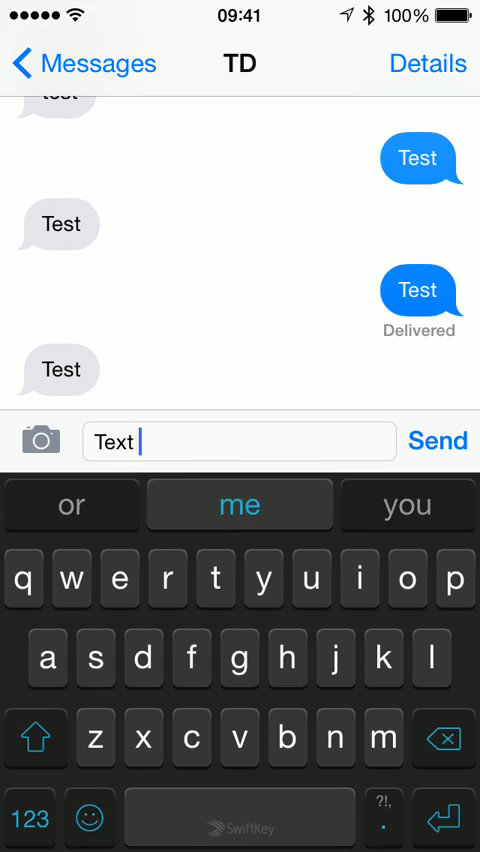
key(home)
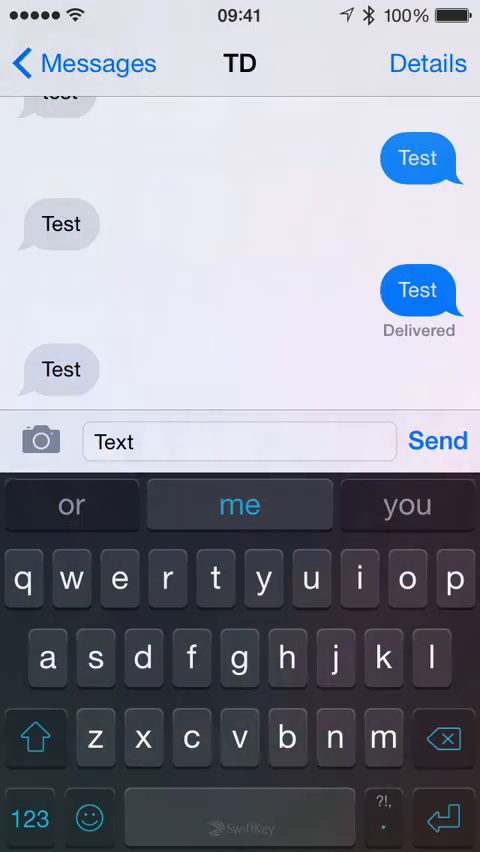
key(home)
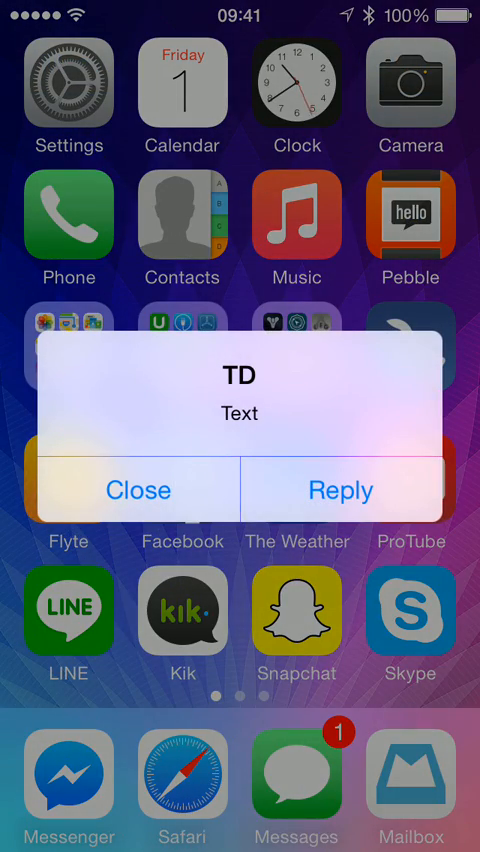
- Open a quick reply on the incoming alert and switch it from voice to typing
click(339, 490)
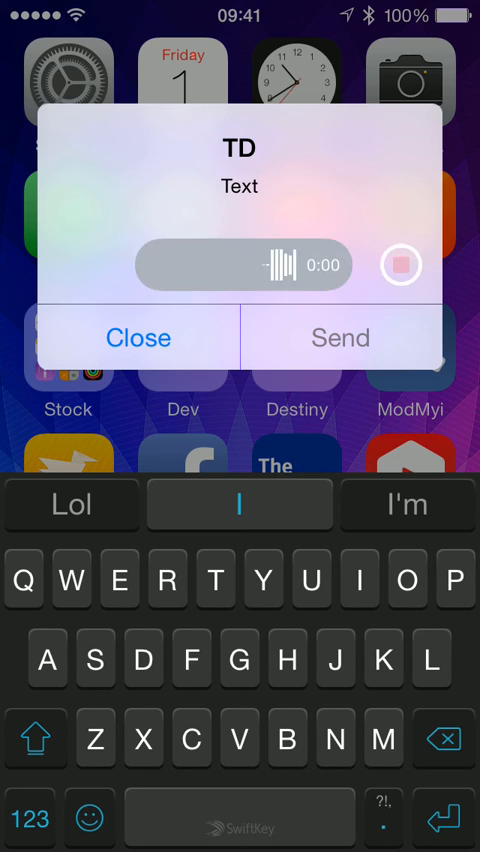
click(398, 265)
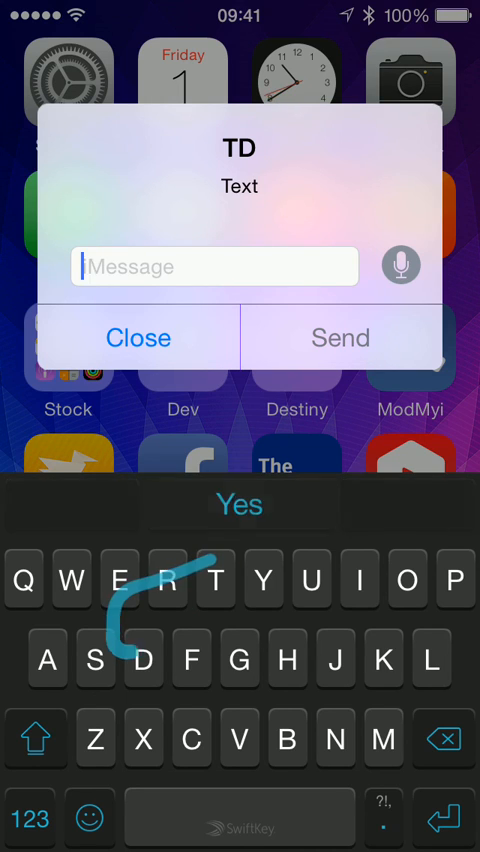
click(139, 338)
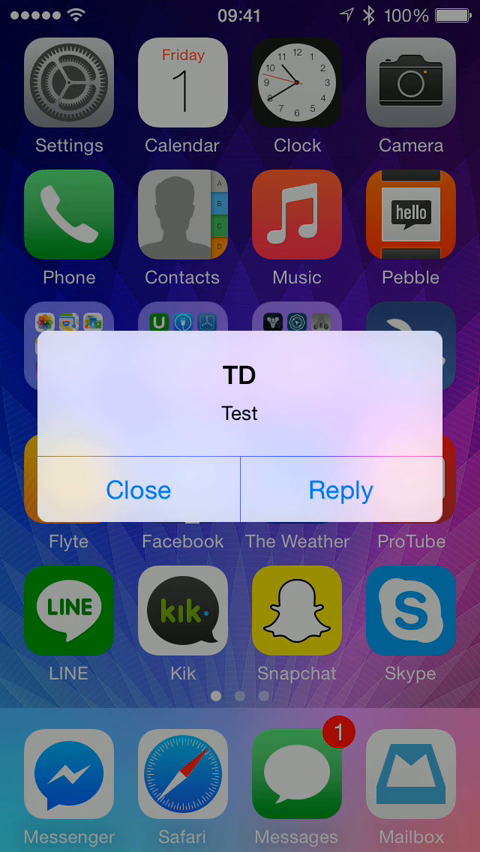
- Quick-reply to the 'Test' alert, view the TD conversation, then return home
click(340, 489)
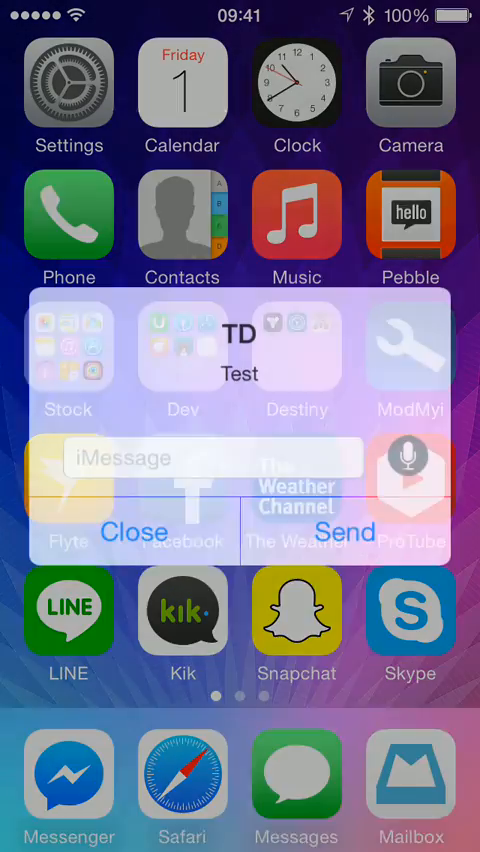
click(213, 458)
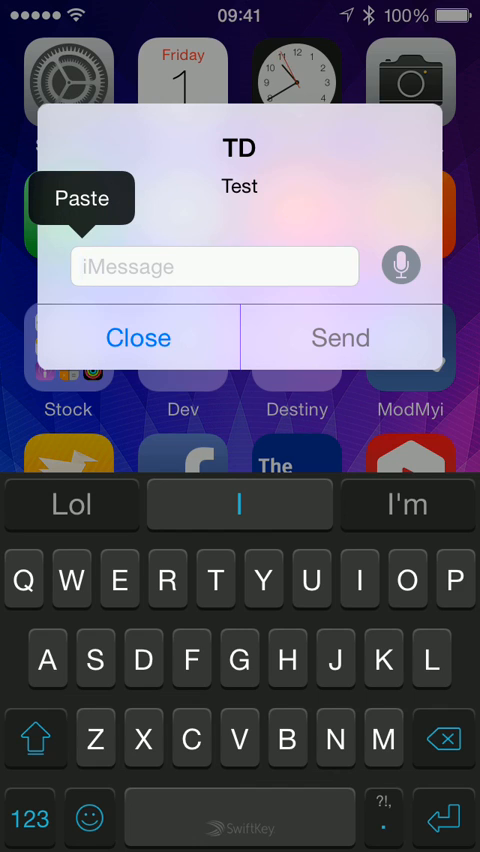
click(139, 338)
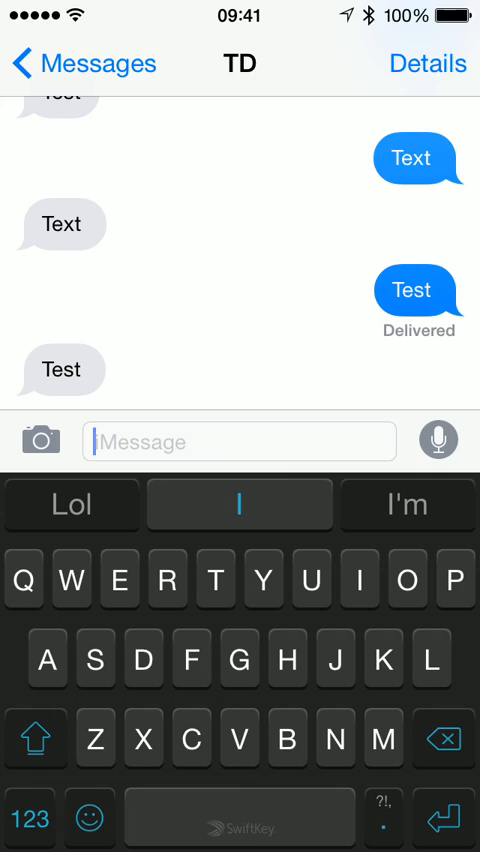
key(home)
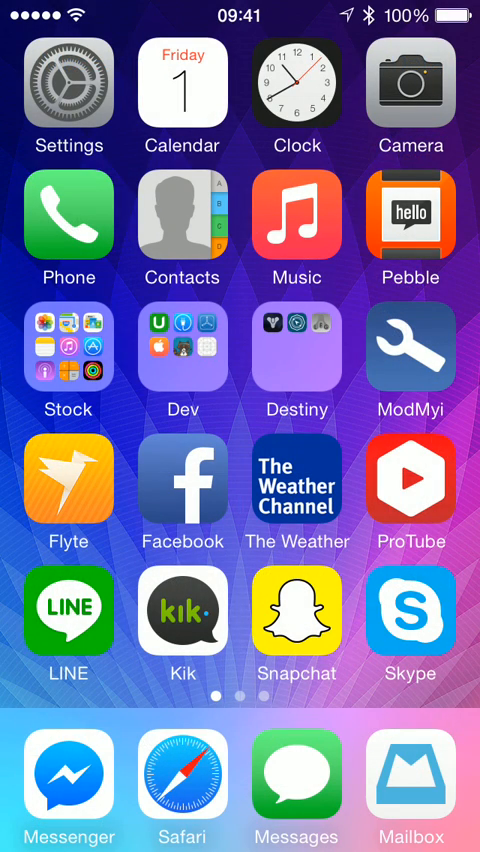